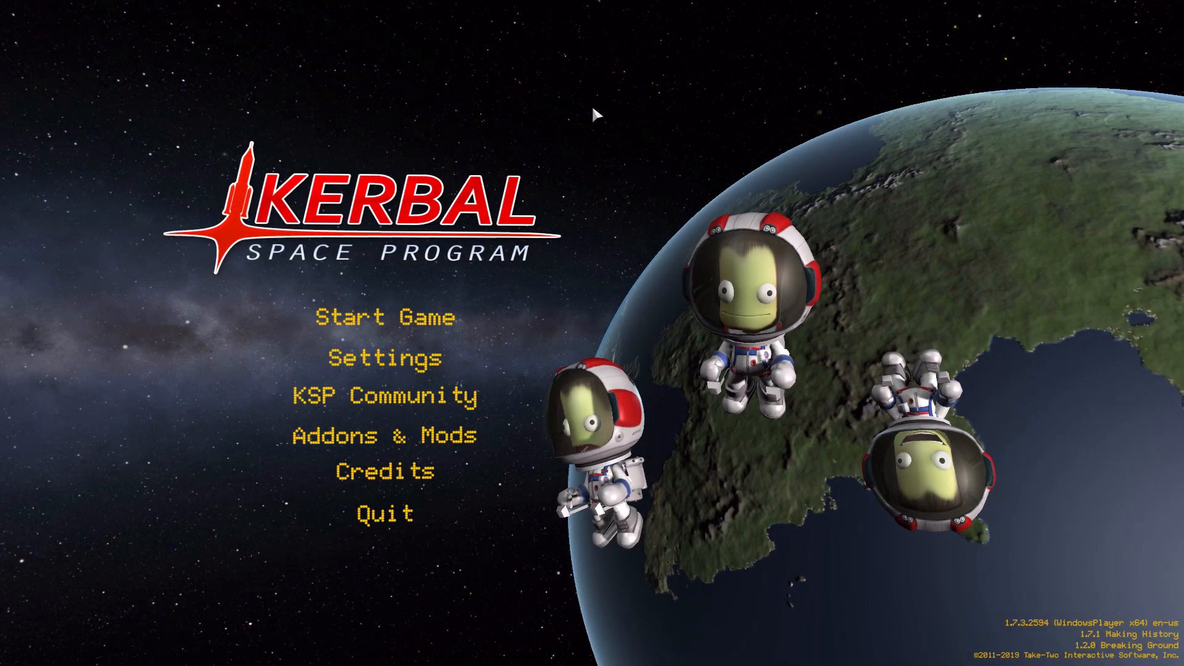
Resume the saved game named MEPS from the main menu's saved-game list.
left_click(382, 317)
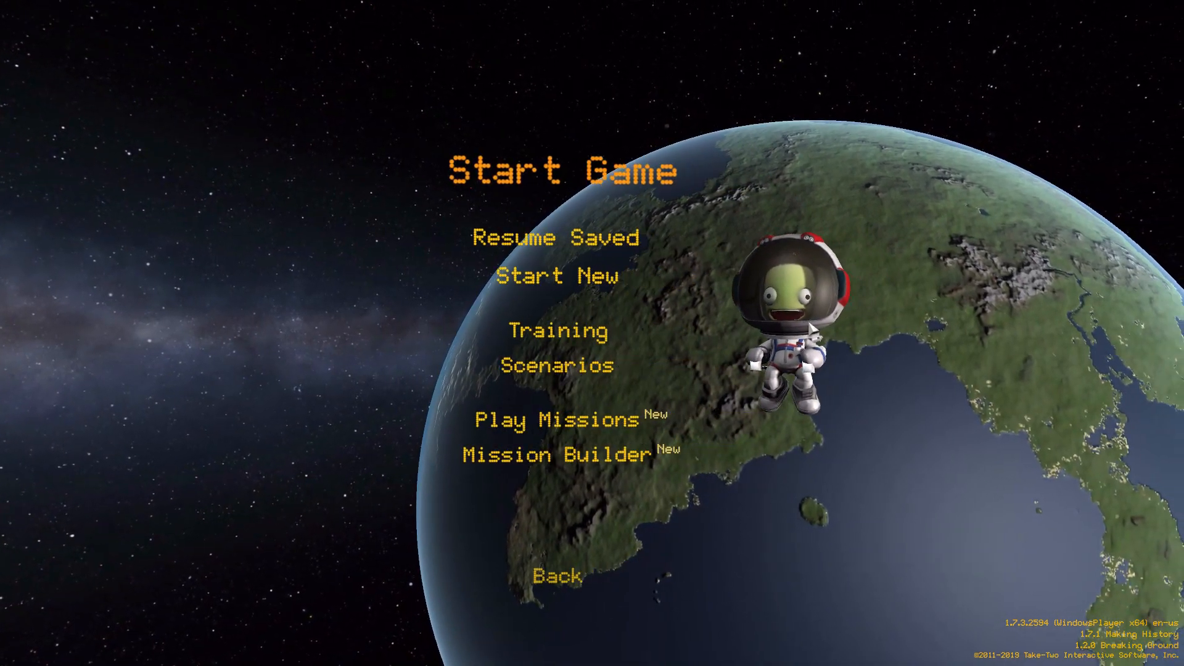
left_click(552, 237)
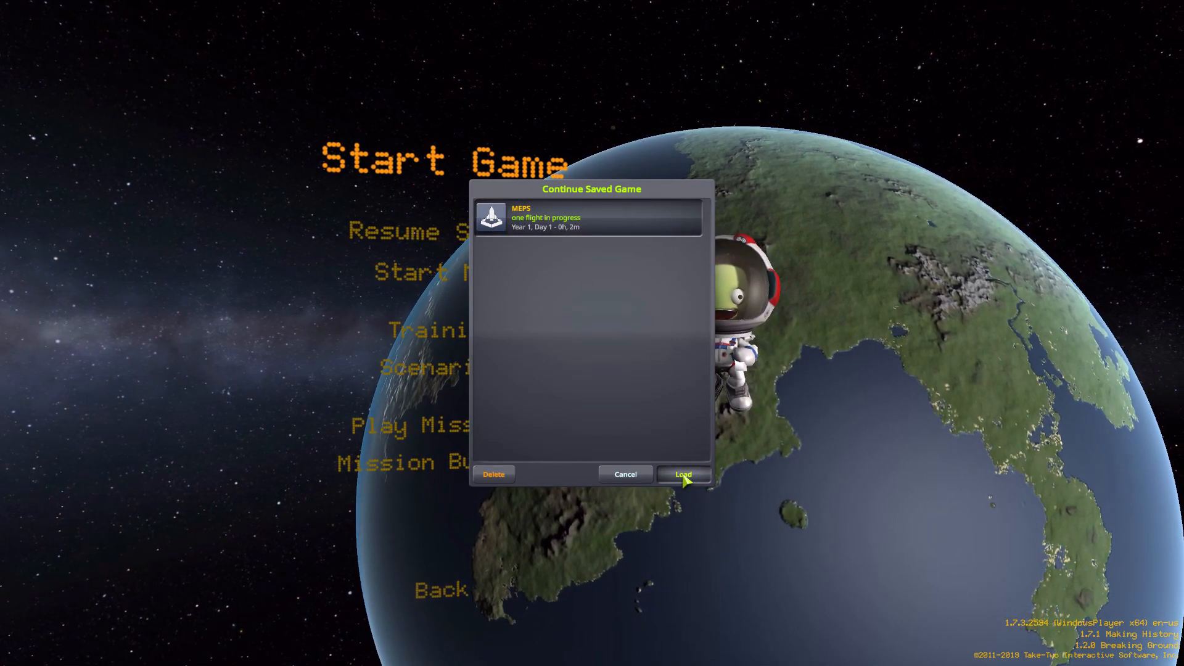
left_click(680, 474)
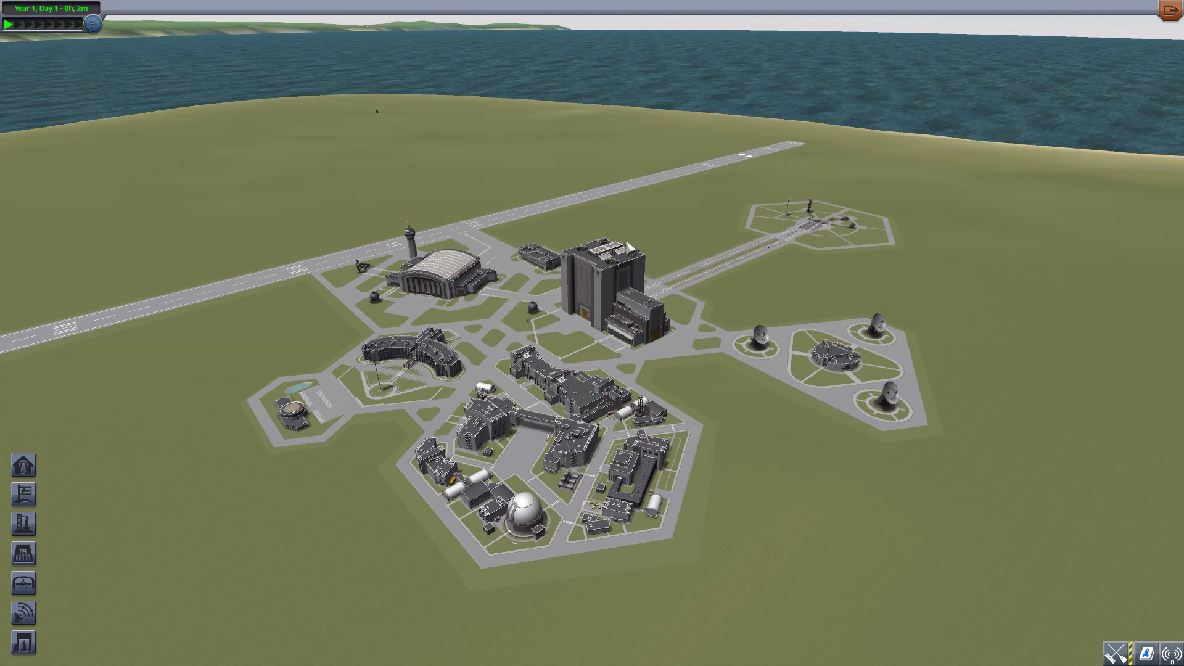
mouse_move(565, 100)
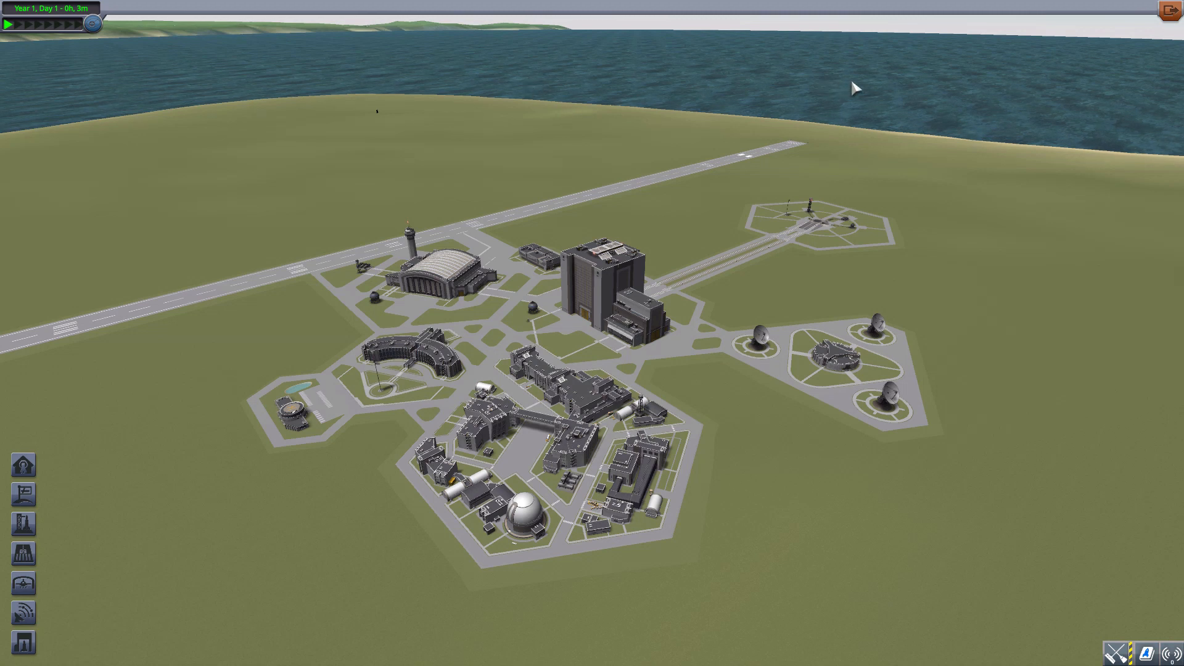
mouse_move(976, 227)
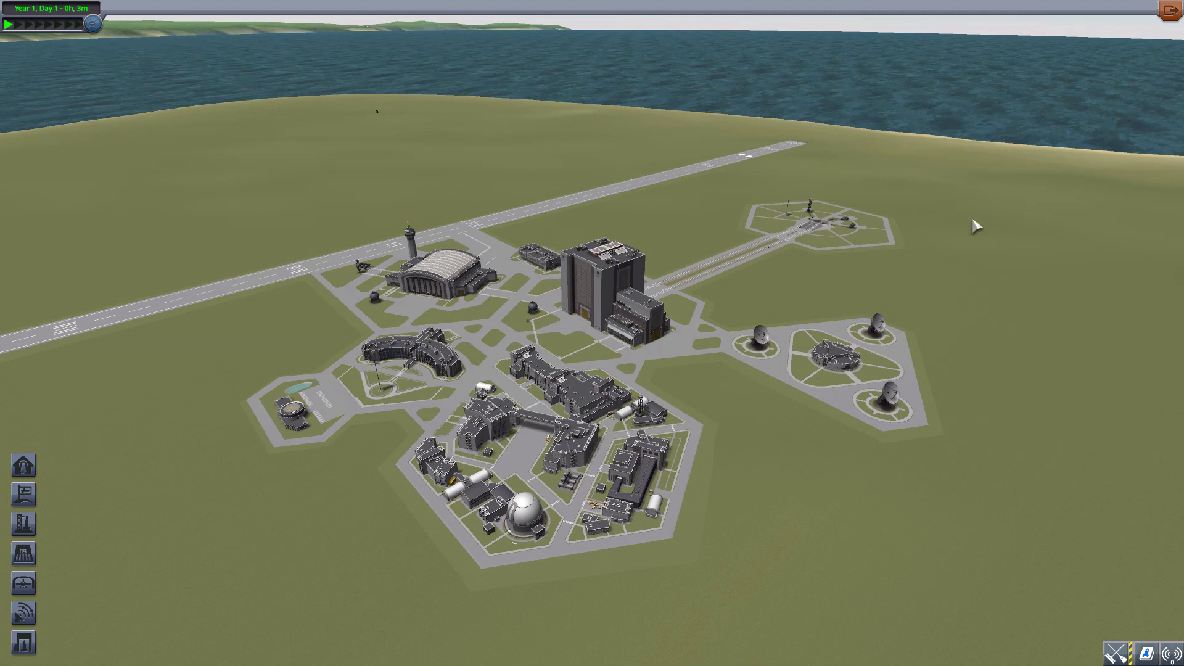
mouse_move(964, 244)
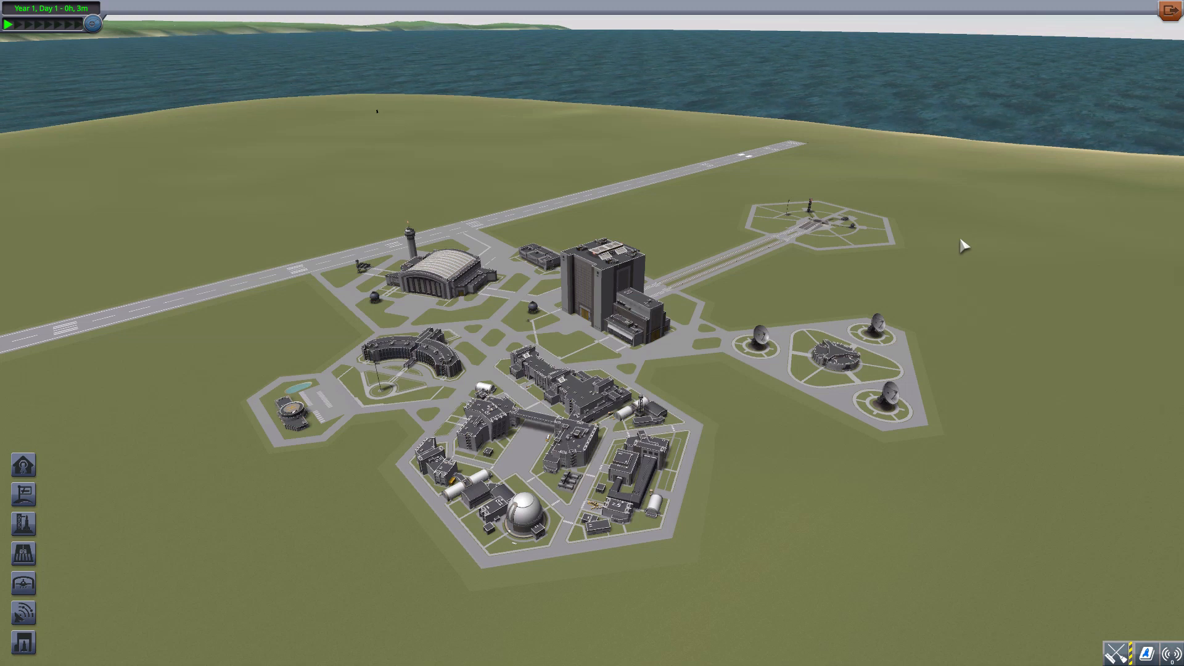
mouse_move(964, 251)
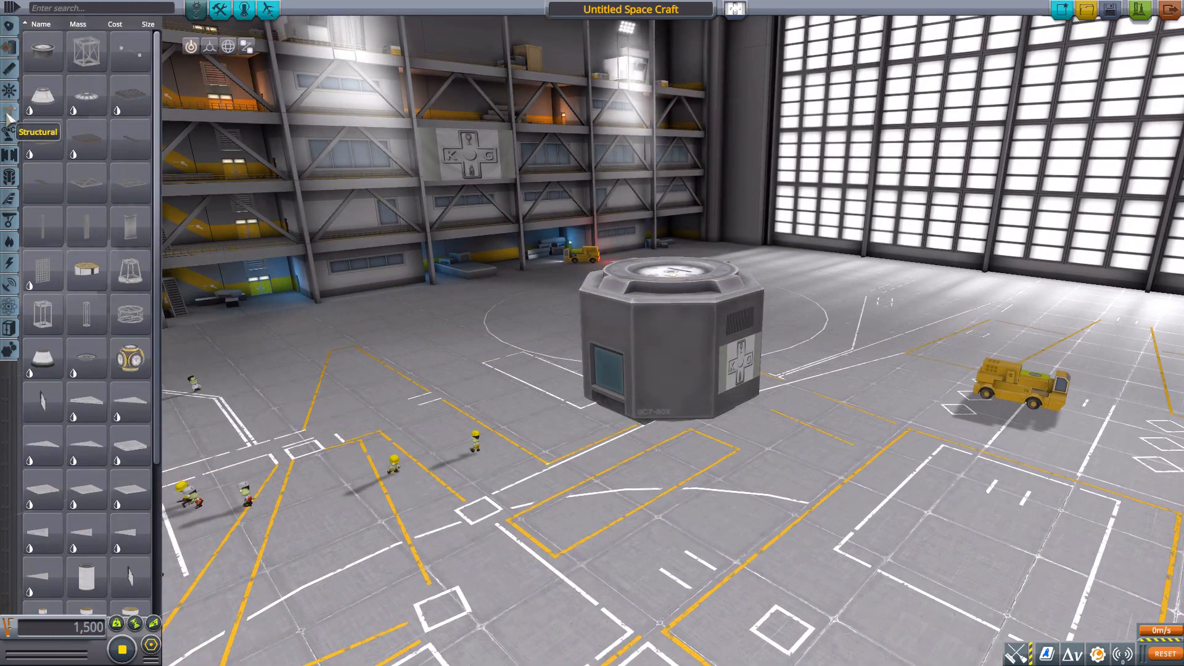
mouse_move(42, 268)
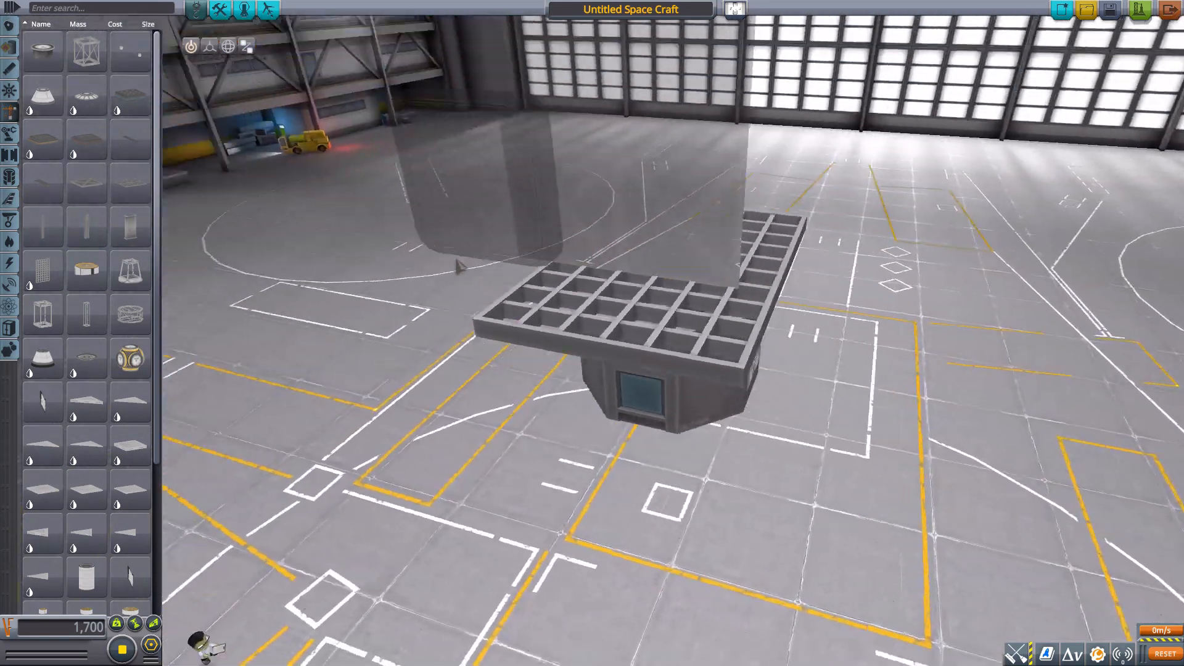
mouse_move(85, 181)
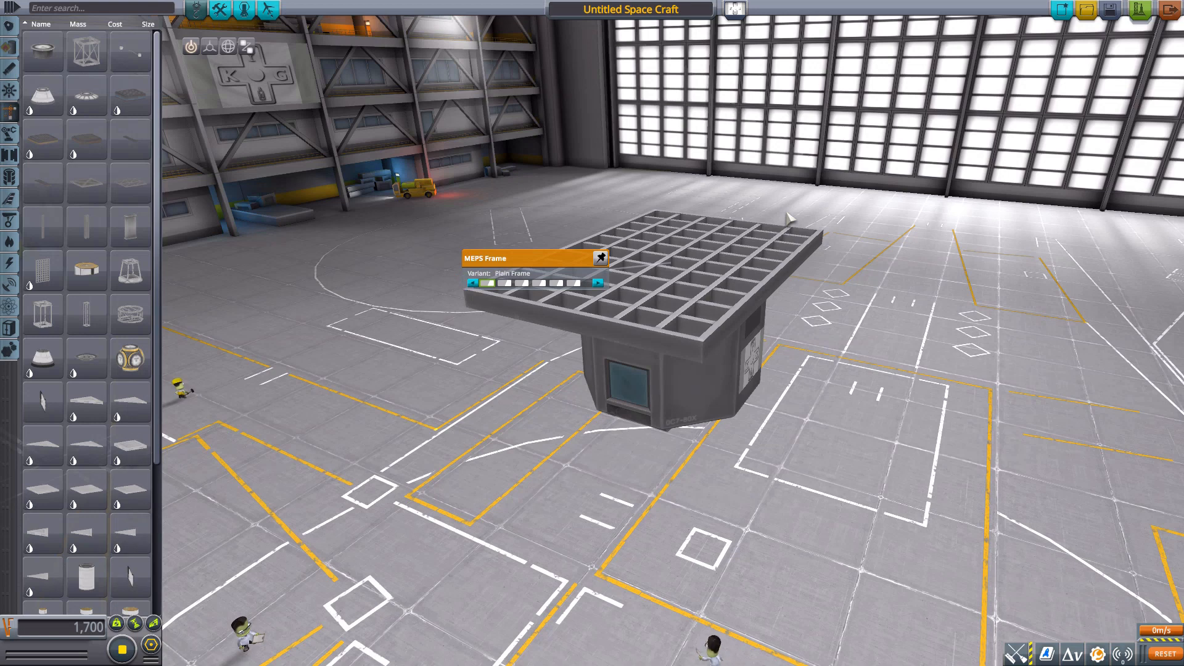
mouse_move(42, 271)
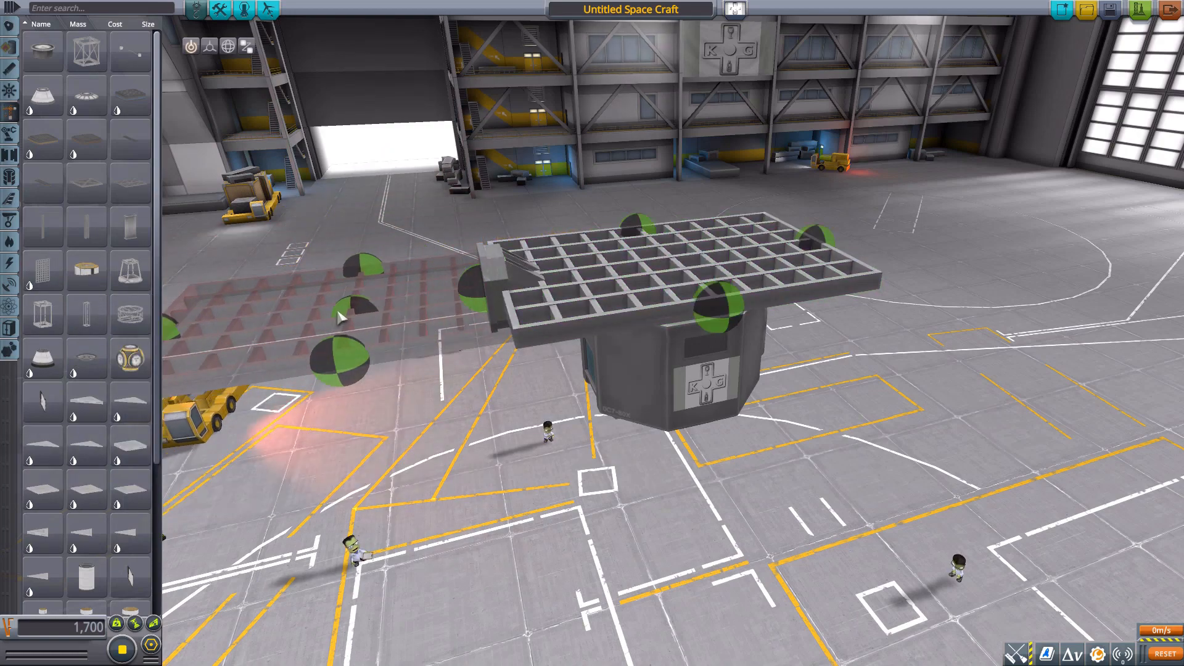
Step the MEPS Frame's variant selector through Side Dock Offset and onward to the next docking variant.
left_click(317, 317)
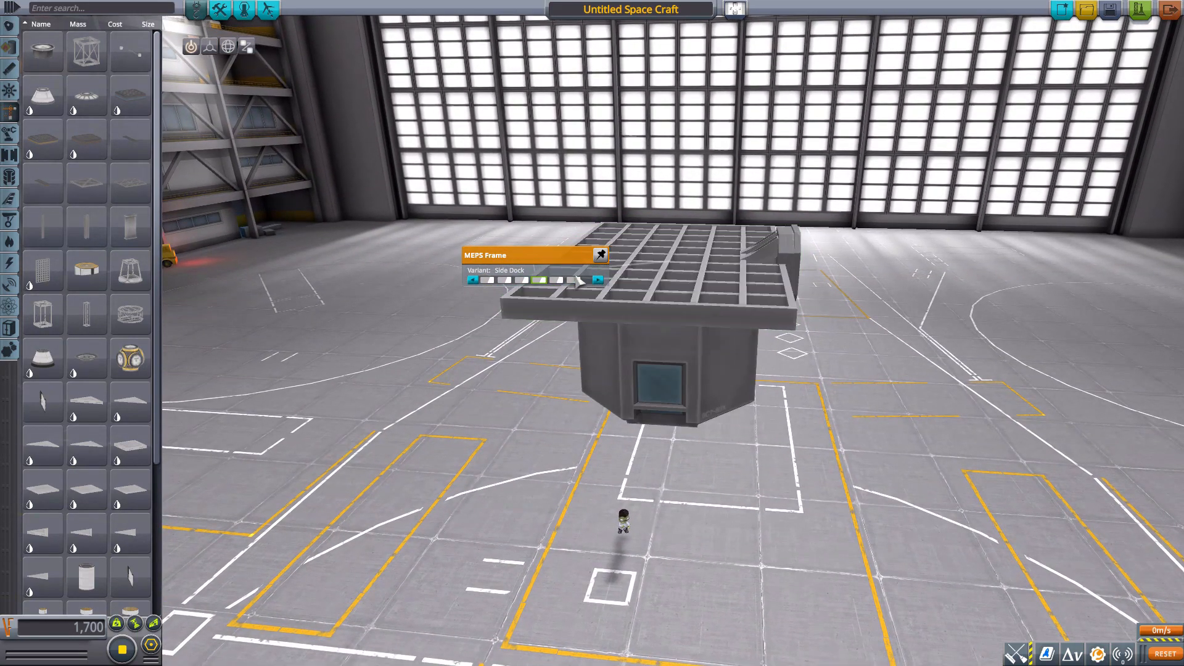
left_click(596, 280)
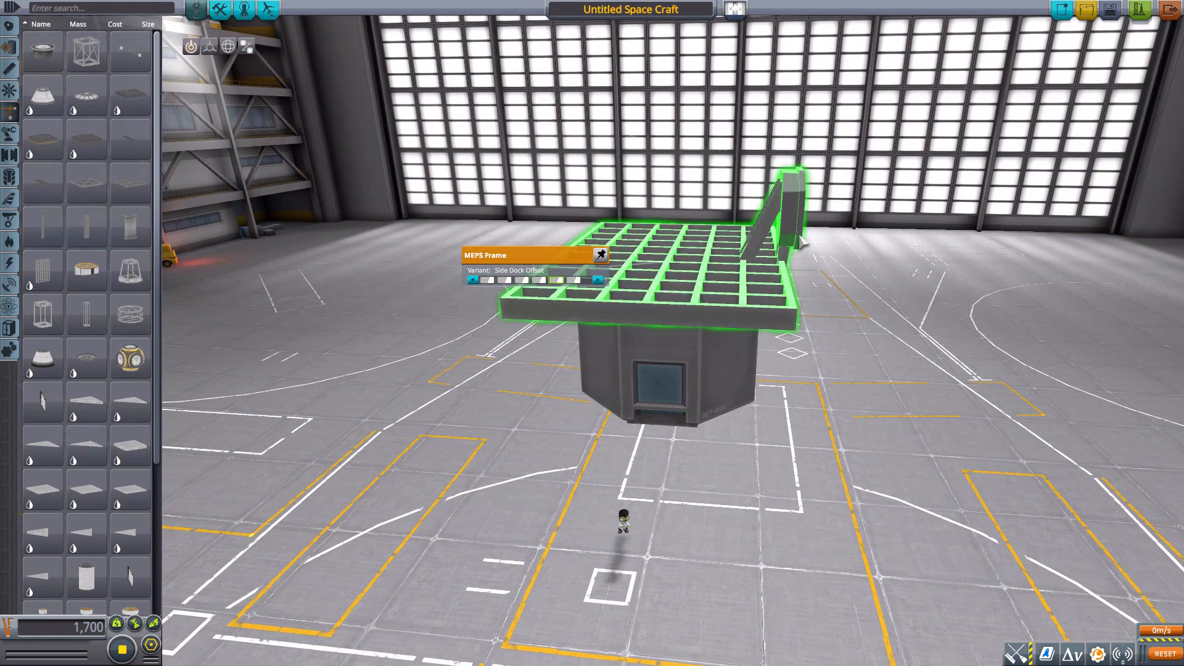
left_click(600, 279)
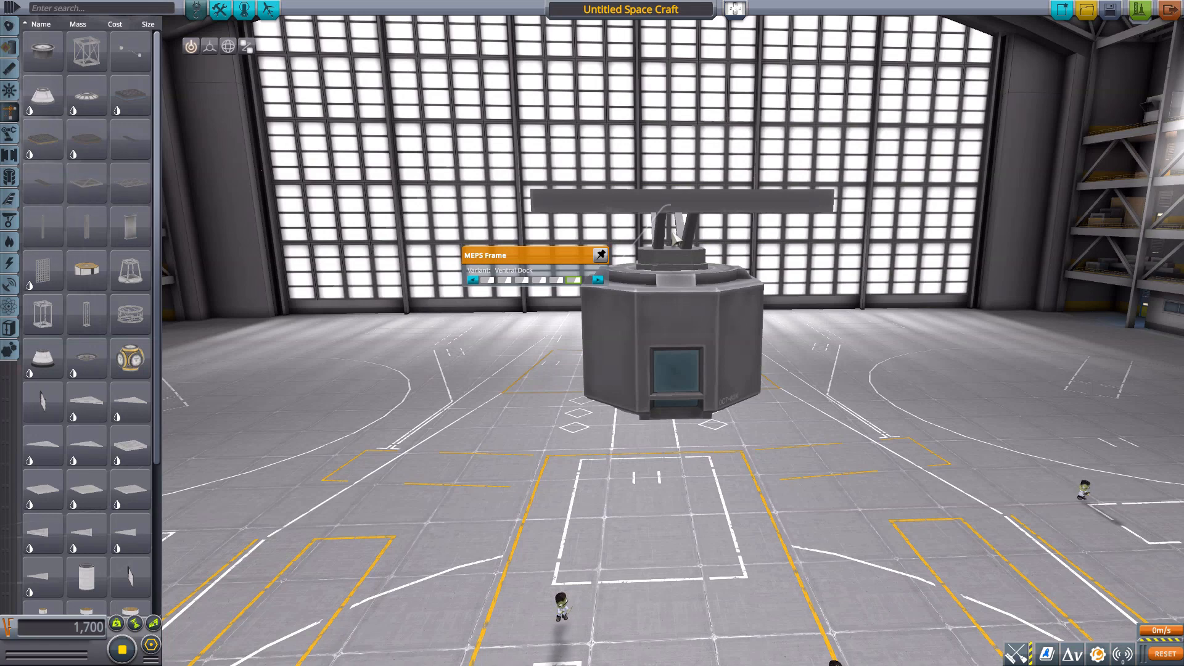
mouse_move(982, 141)
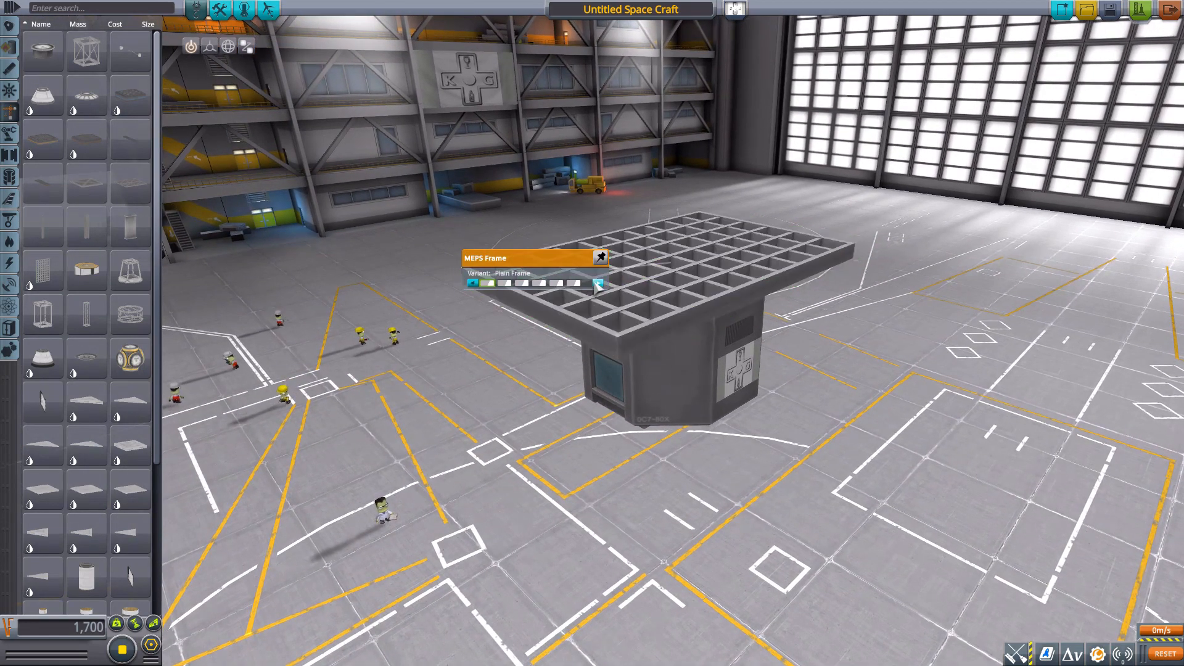
Step the frame's variant from Top Dock Offset to Side Dock Offset.
left_click(517, 282)
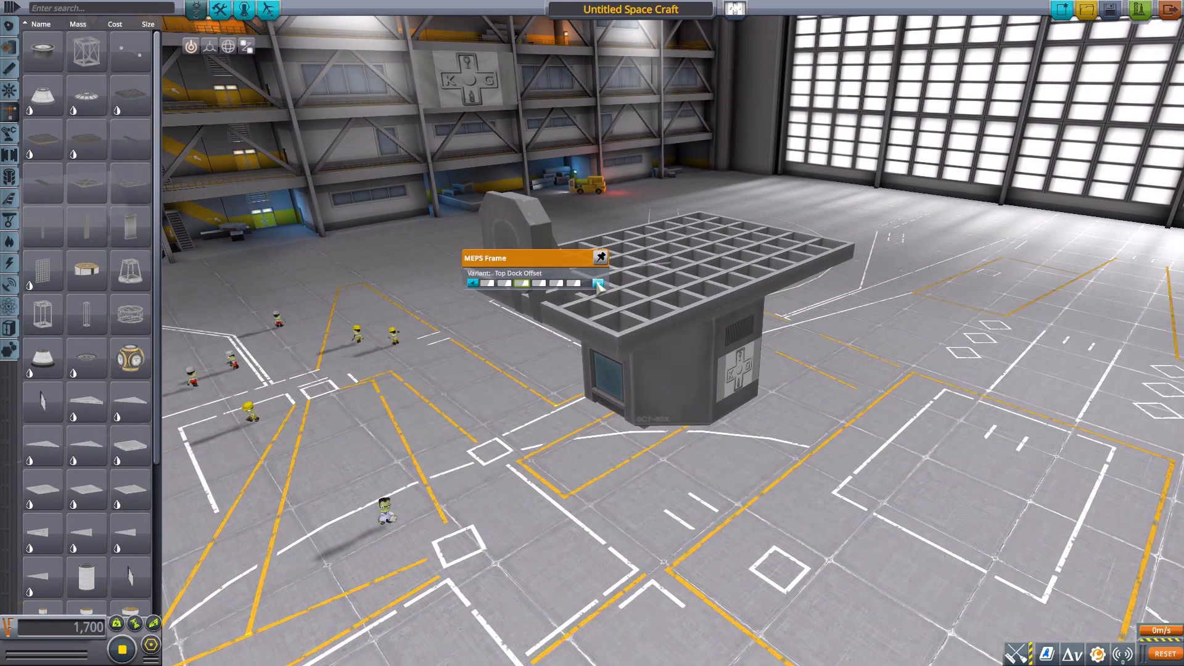
left_click(599, 281)
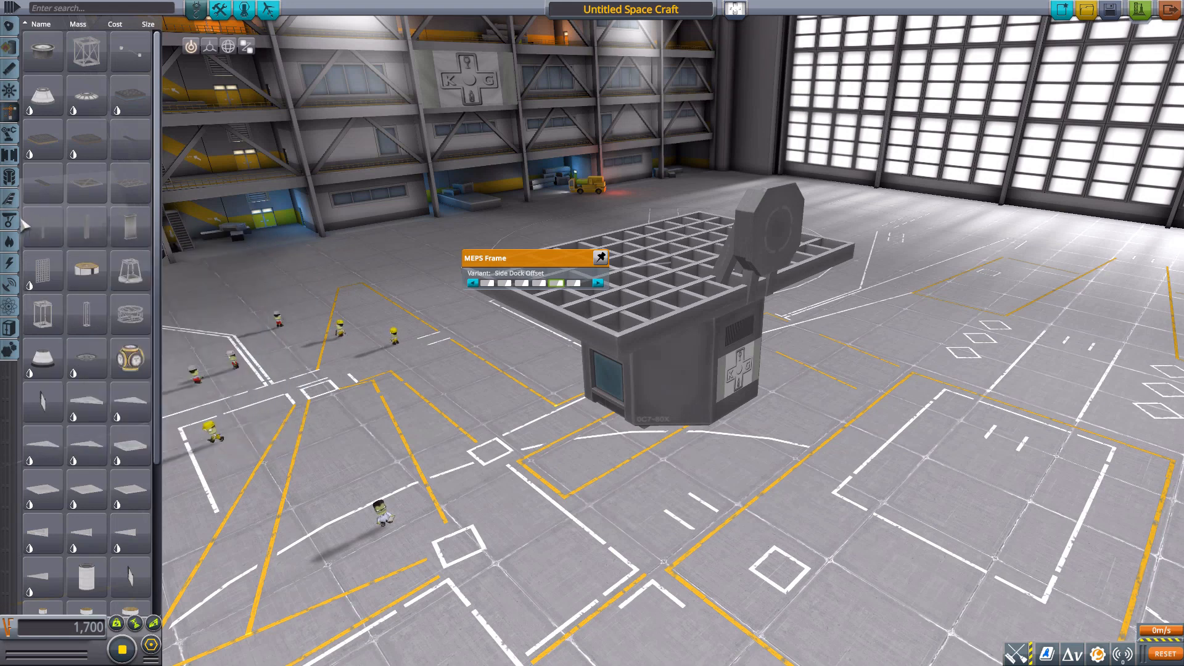
mouse_move(10, 154)
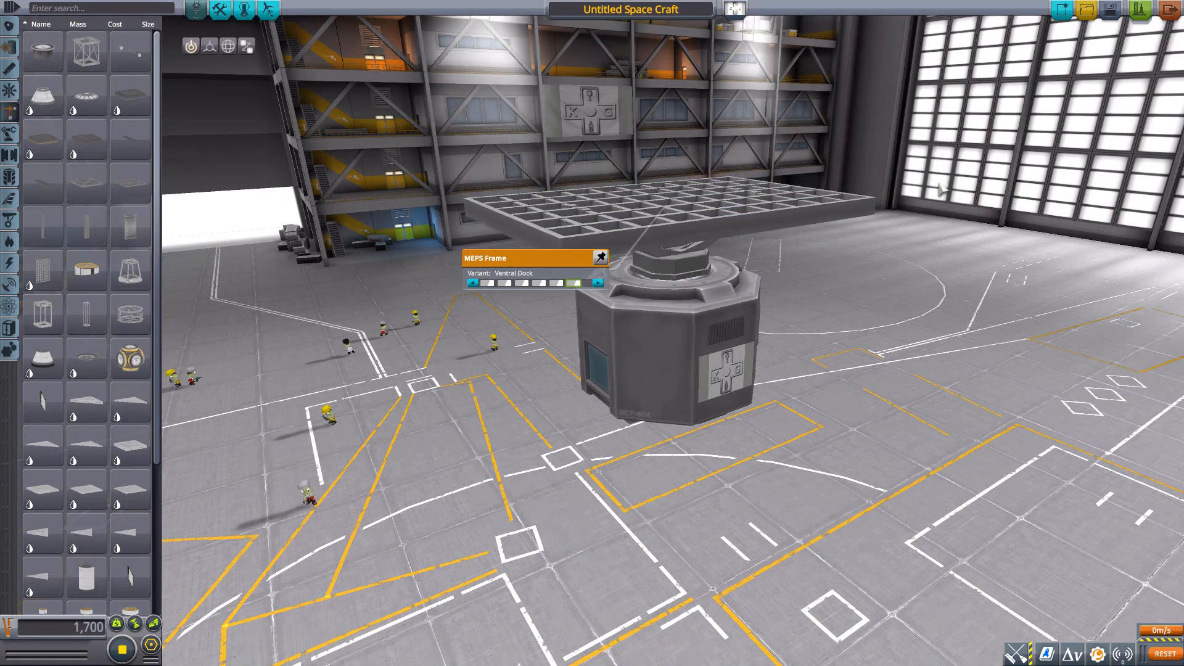
Exit the spaceplane hangar via the launch site selector back to the Space Center.
left_click(1139, 10)
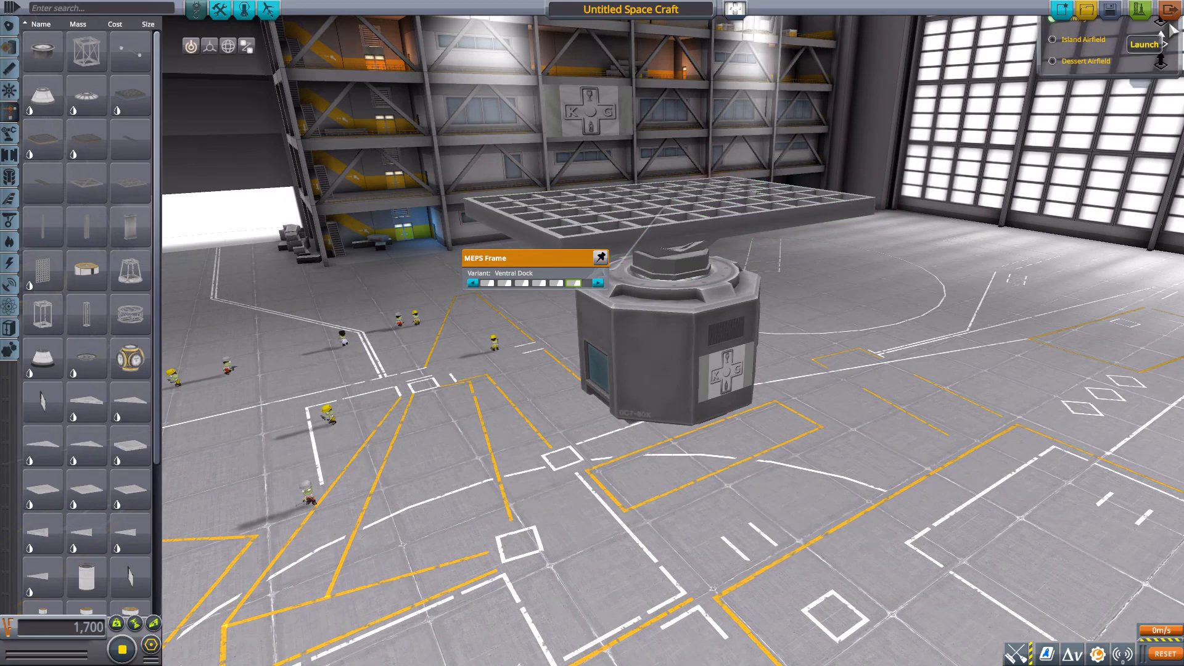
left_click(1141, 44)
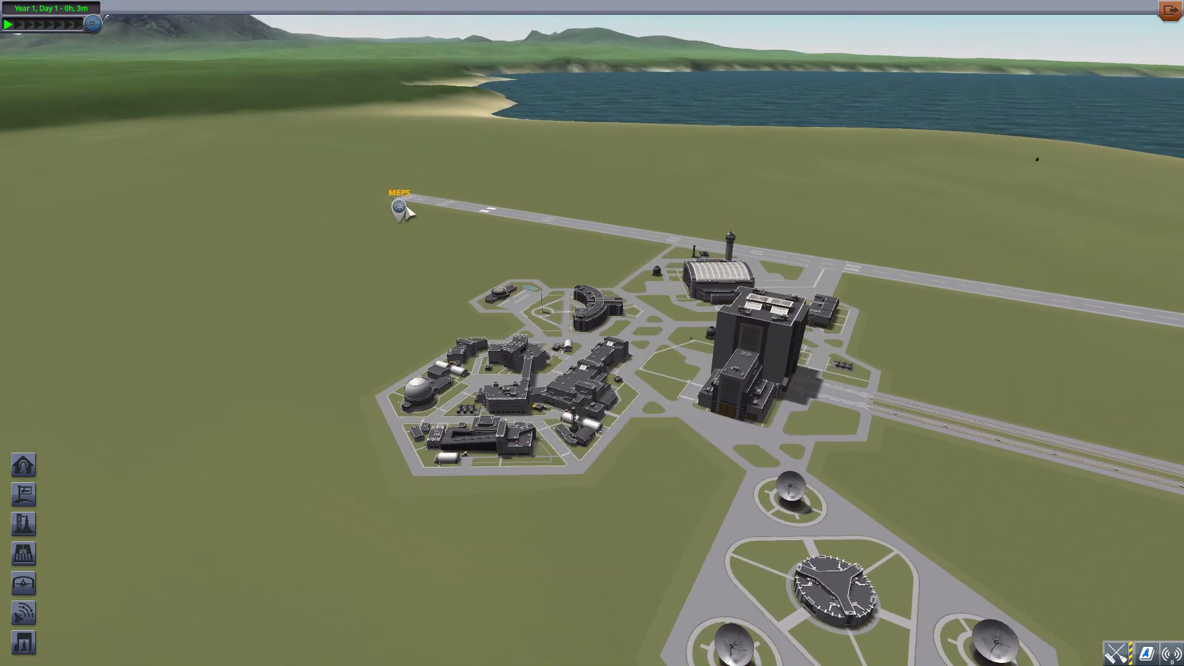
left_click(398, 207)
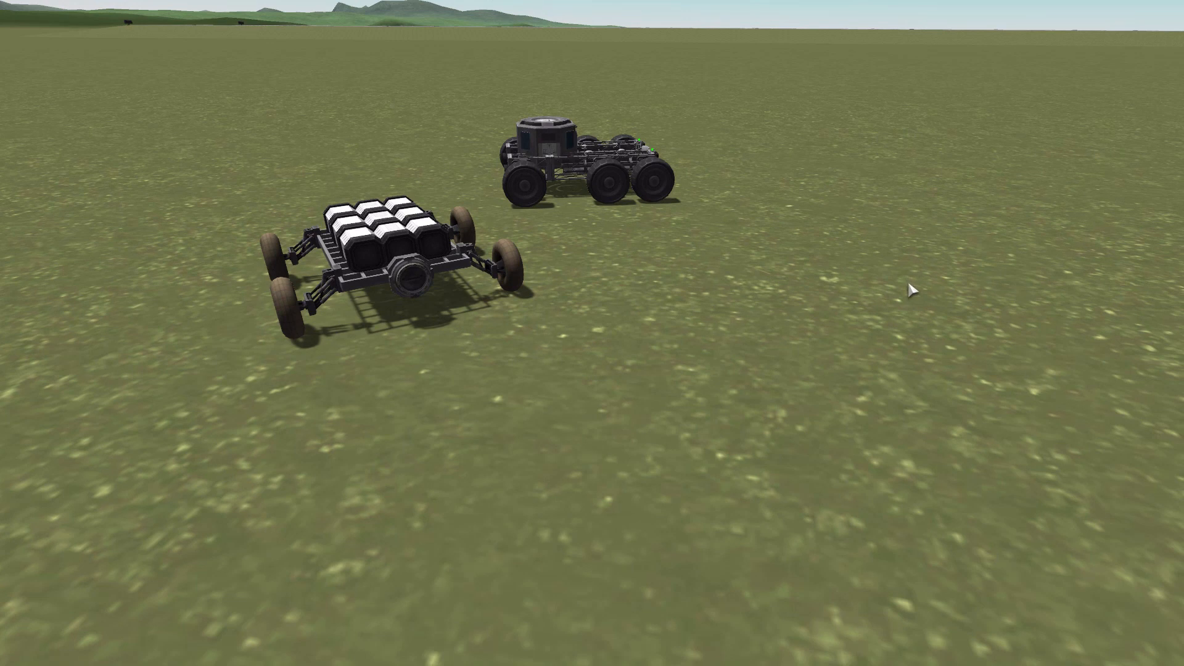
mouse_move(866, 359)
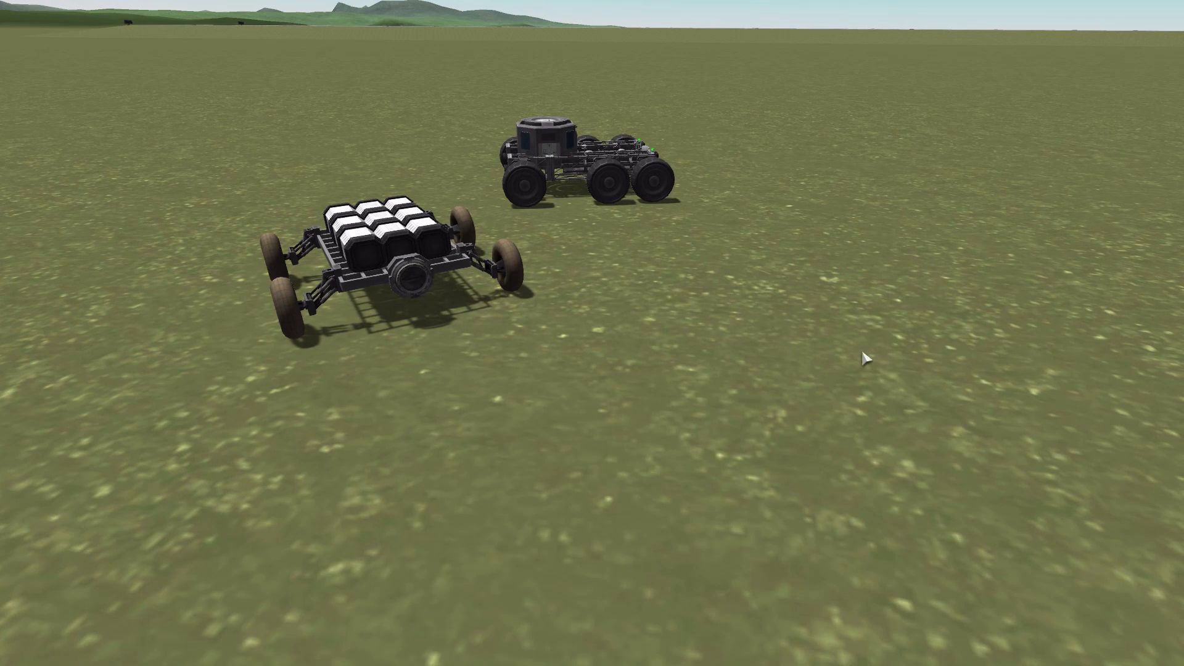
mouse_move(836, 347)
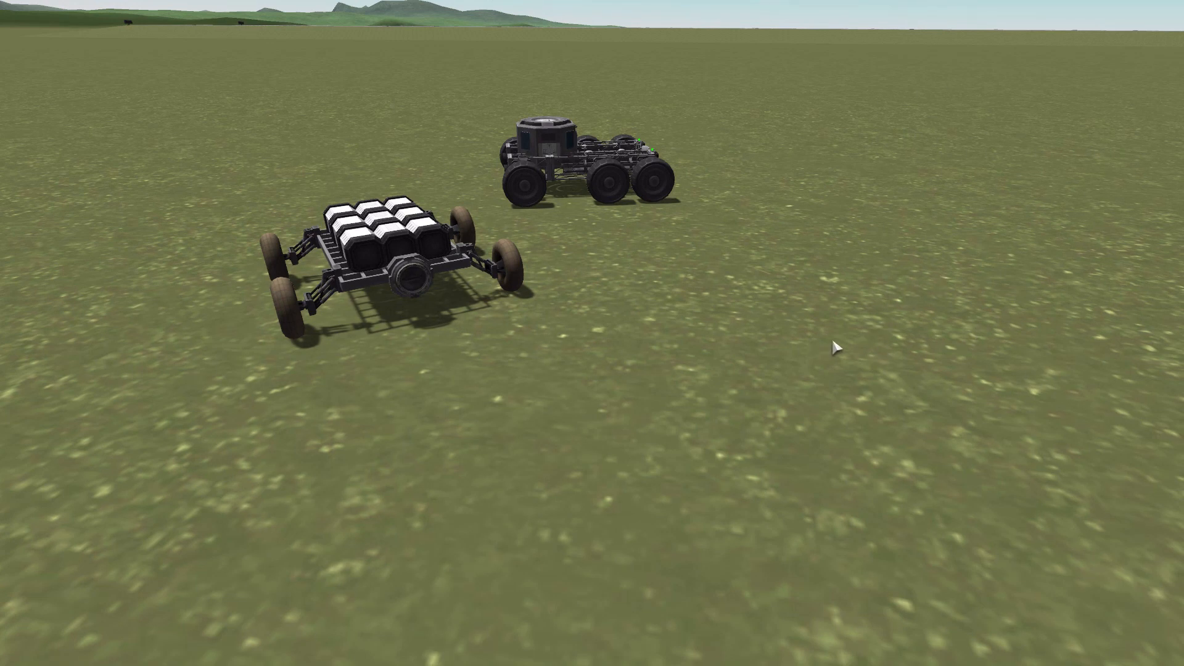
mouse_move(978, 137)
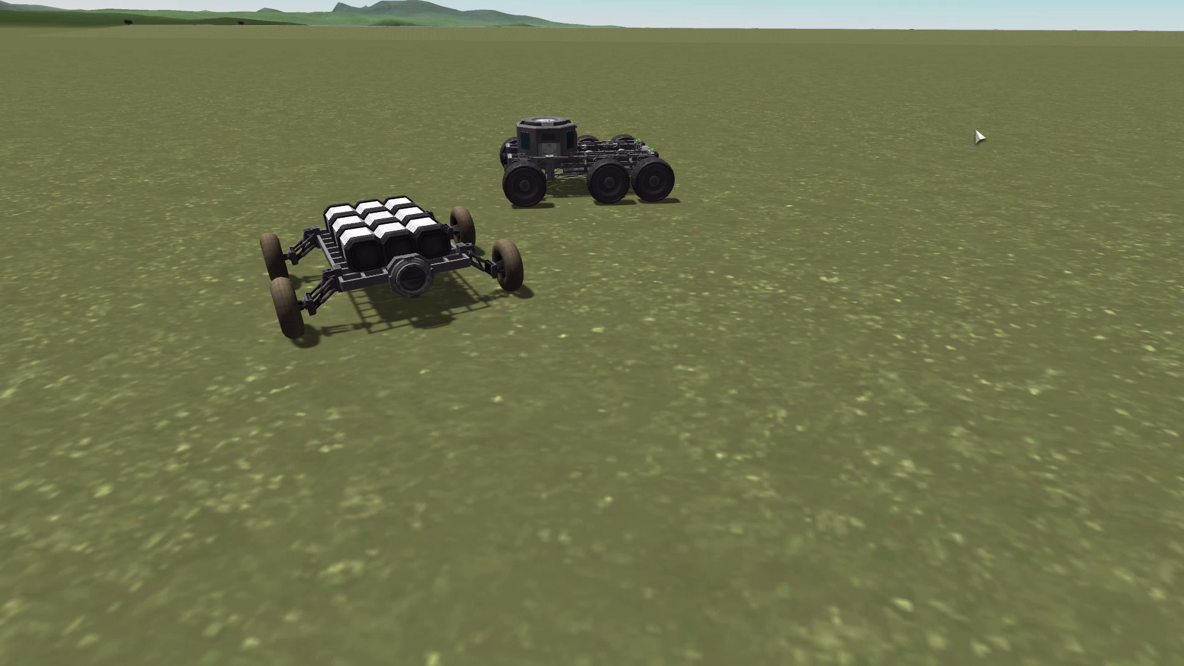
mouse_move(890, 371)
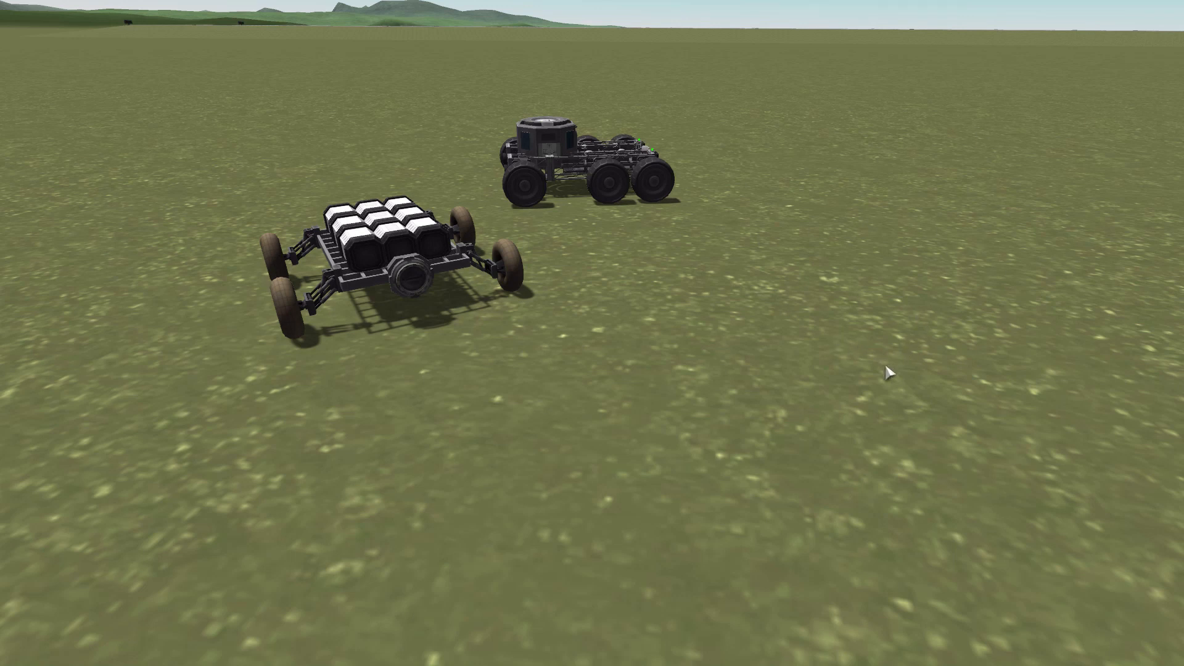
mouse_move(1014, 160)
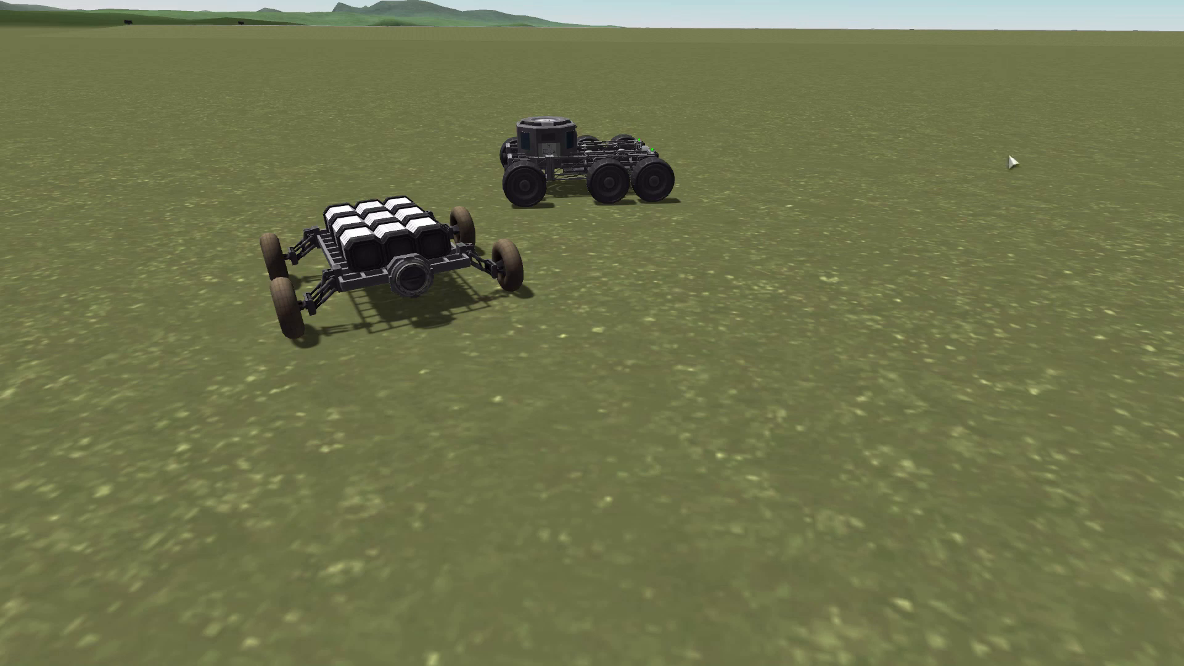
mouse_move(822, 277)
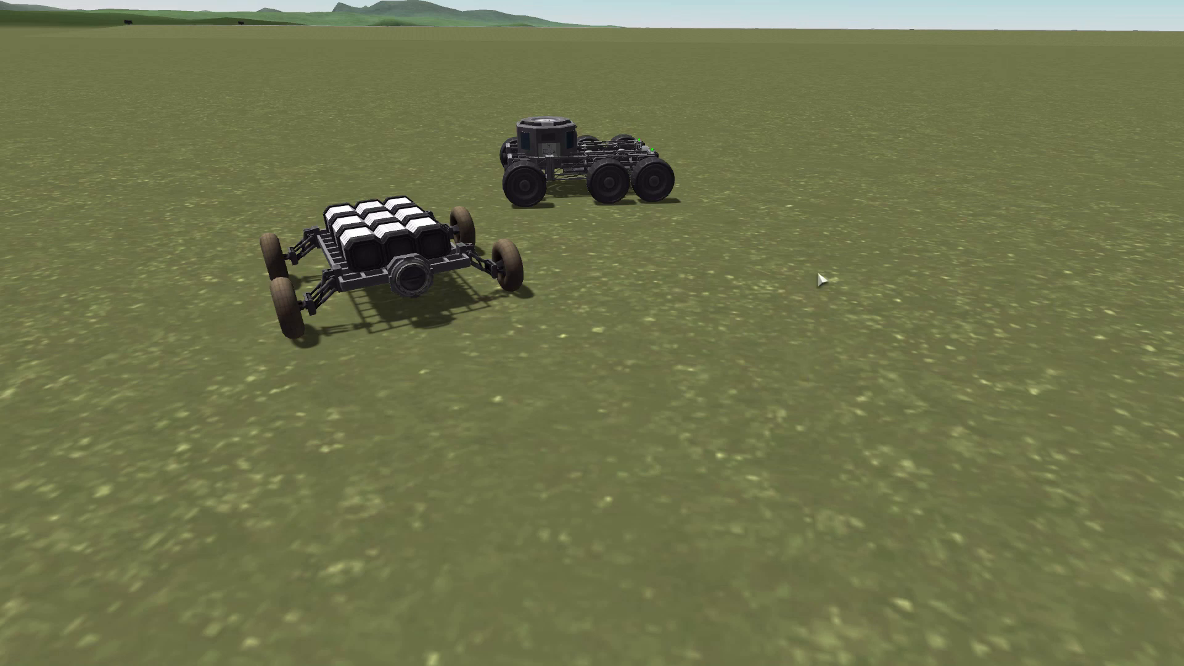